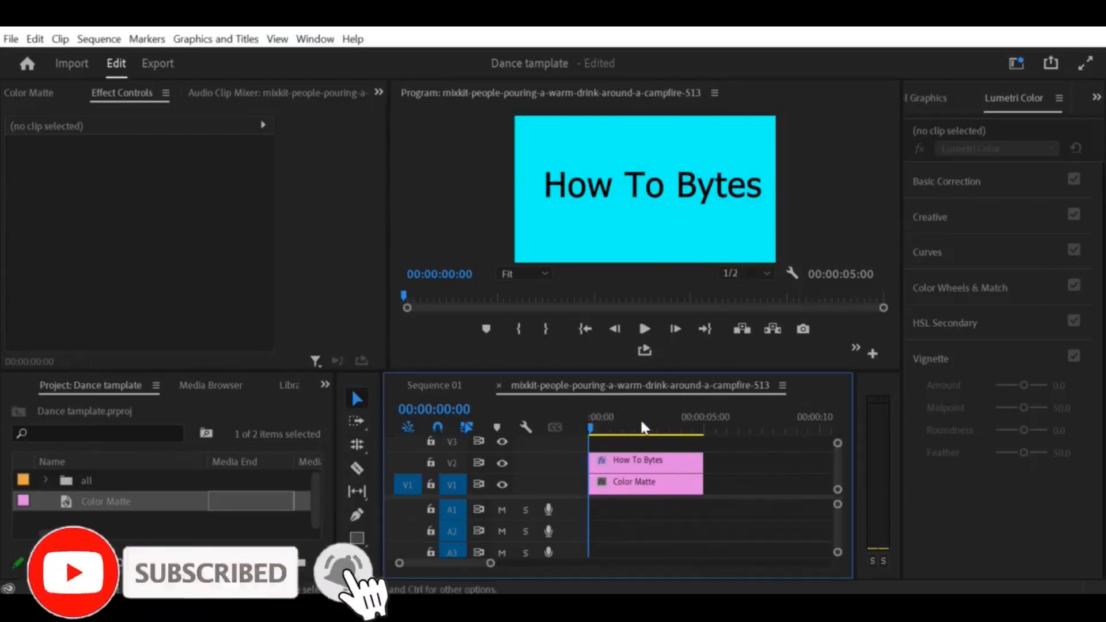
# Select the cyan Color Matte clip to give it an opacity mask.
pyautogui.click(633, 481)
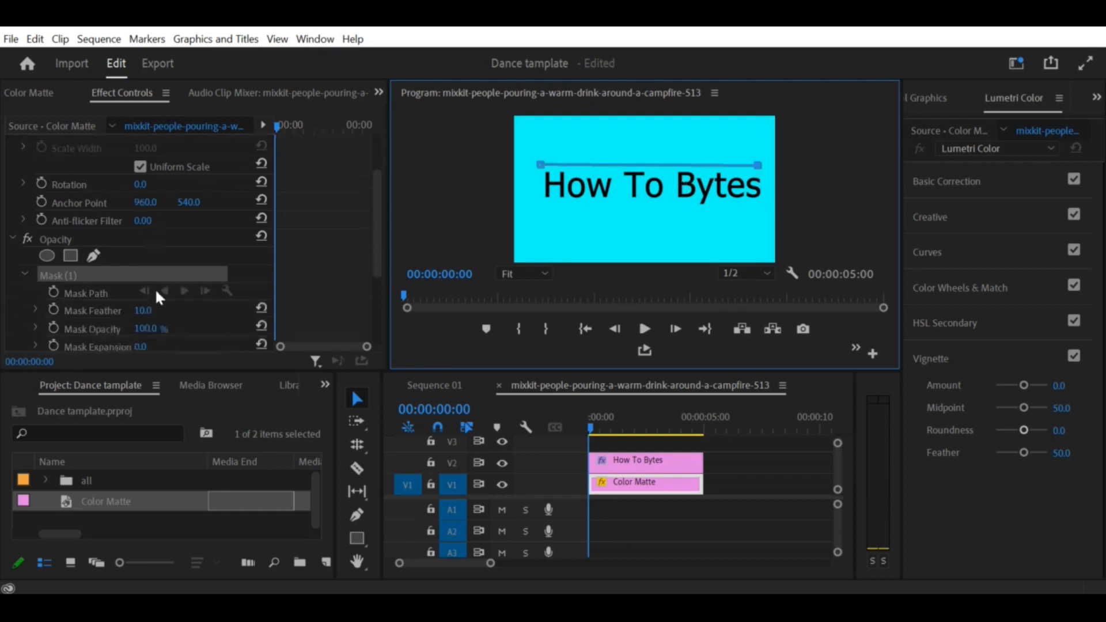
# Adjust the Graphic clip's Text layer mask values in Effect Controls.
pyautogui.scroll(-3)
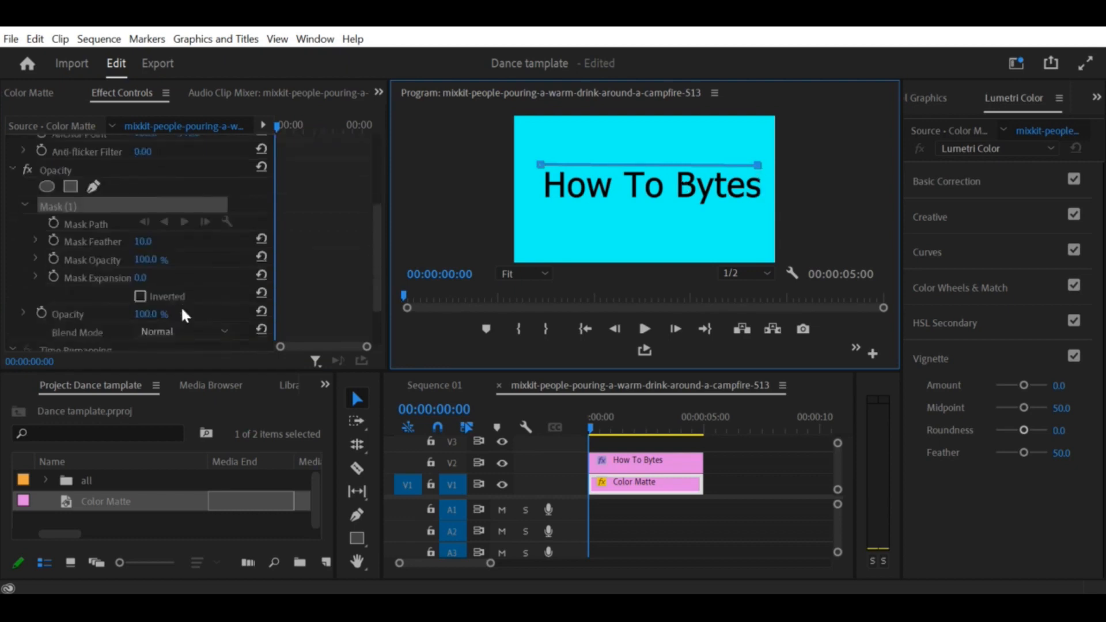
pyautogui.moveTo(142, 241); pyautogui.dragTo(151, 241)
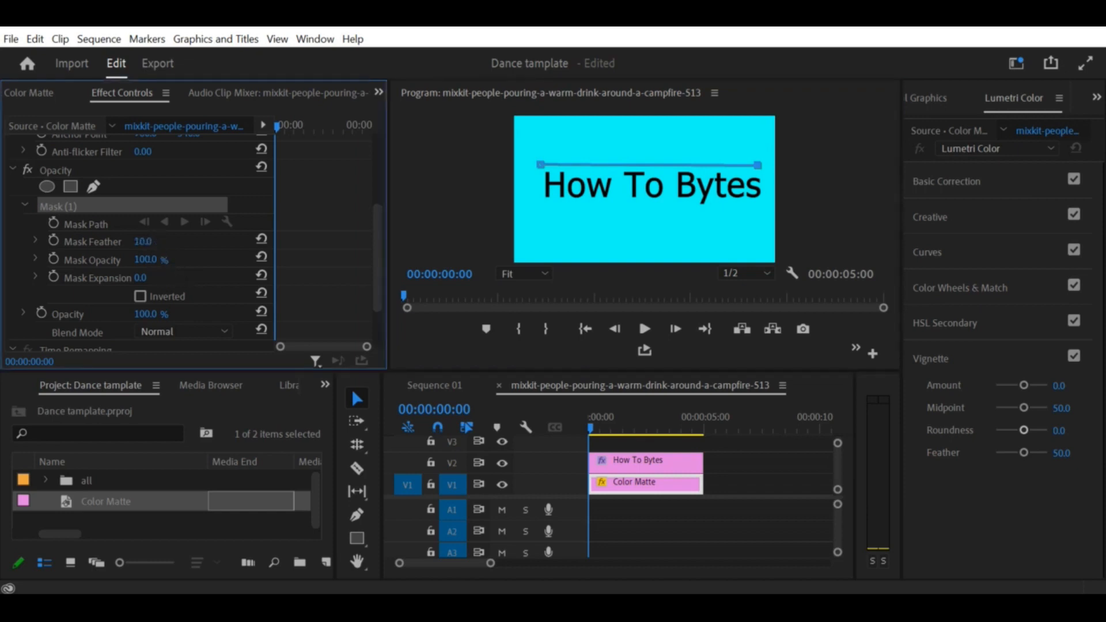
pyautogui.moveTo(122, 277); pyautogui.dragTo(138, 277)
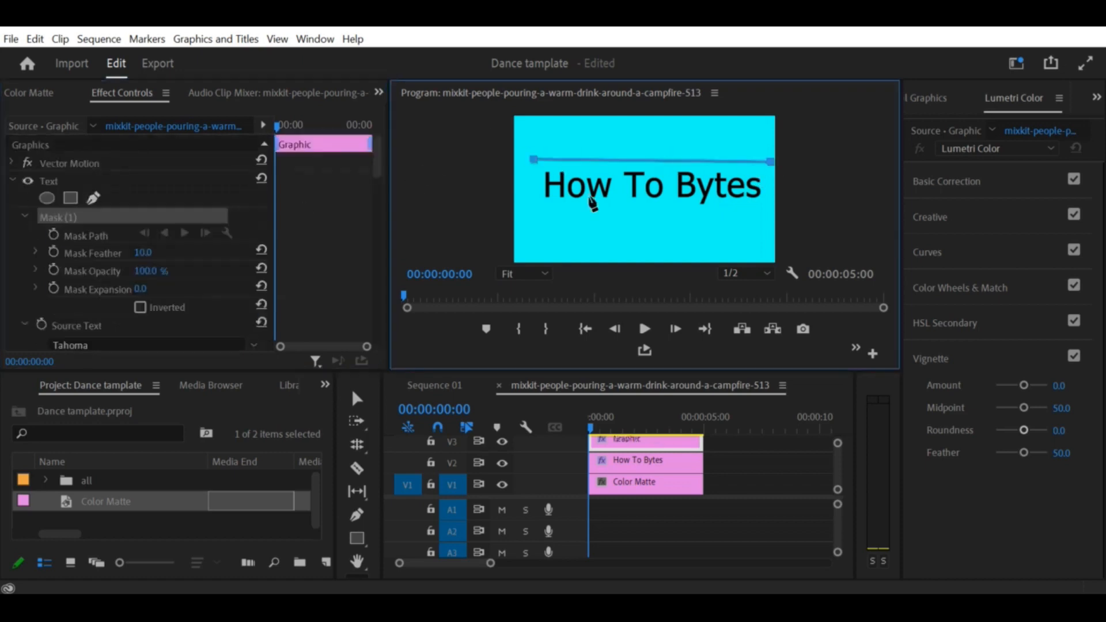
pyautogui.moveTo(187, 273)
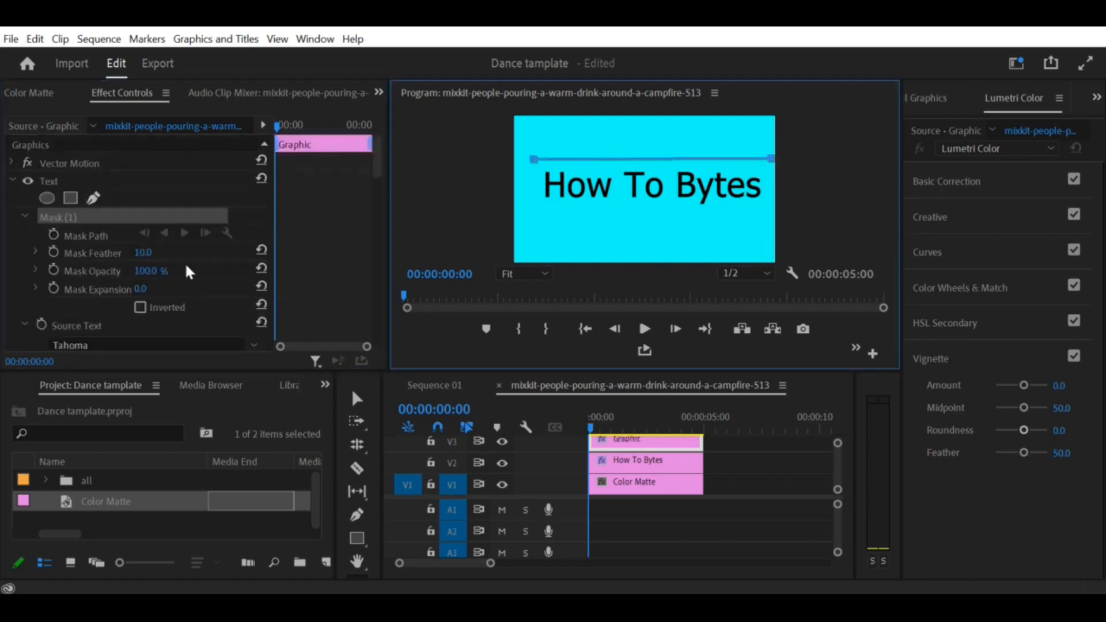
# Tweak the text mask's Feather, Opacity, Expansion and Inverted settings, then remove the V3 Graphic clip.
pyautogui.moveTo(143, 252); pyautogui.dragTo(165, 253)
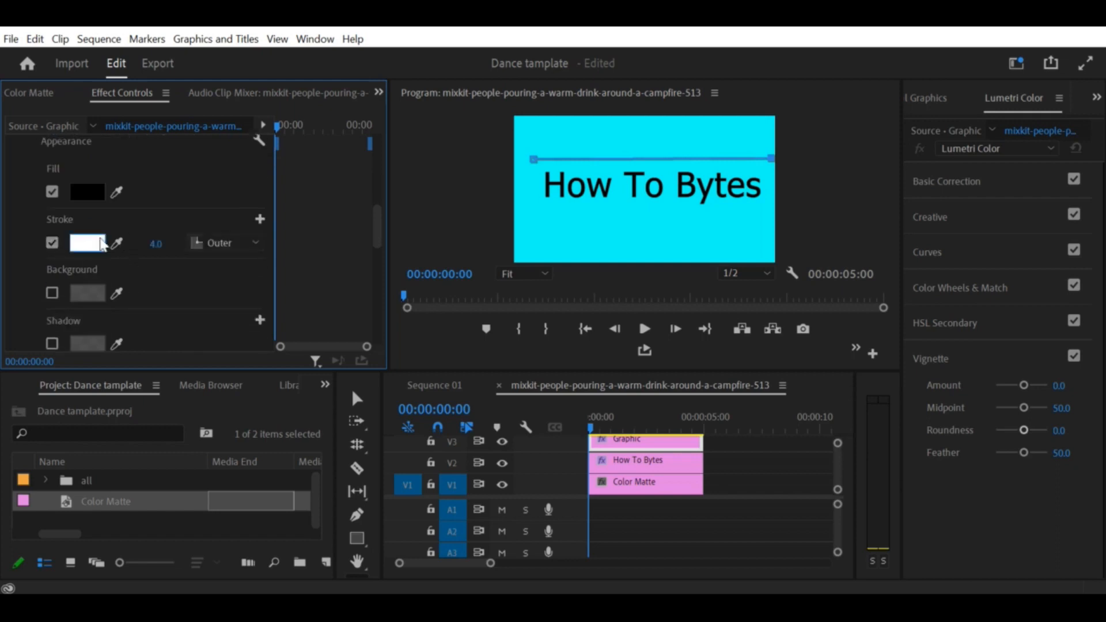
pyautogui.scroll(-3)
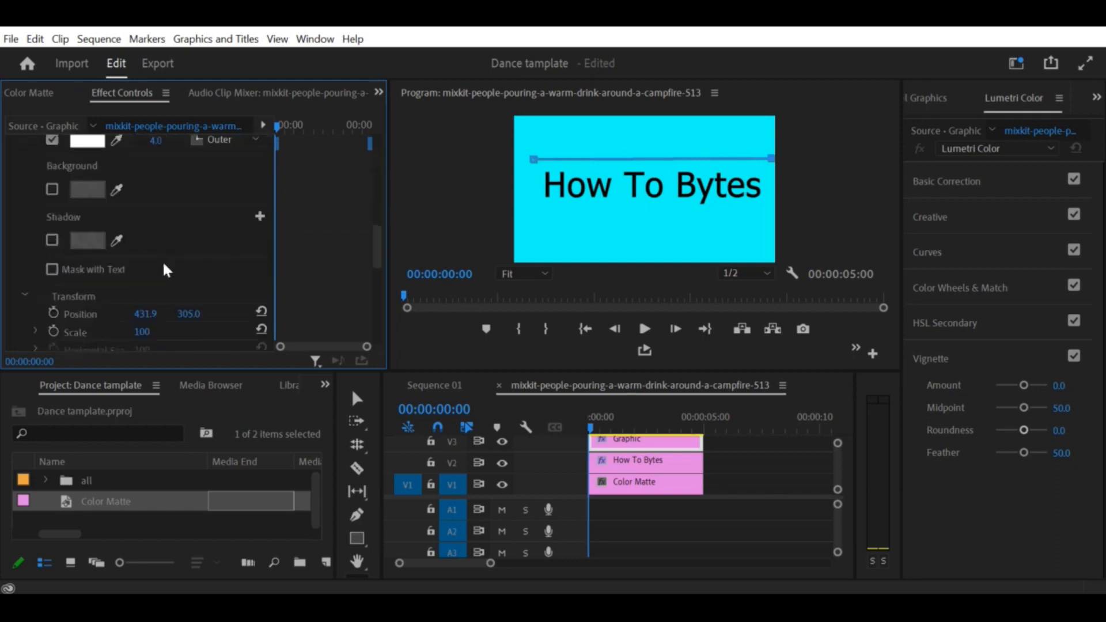
pyautogui.scroll(-3)
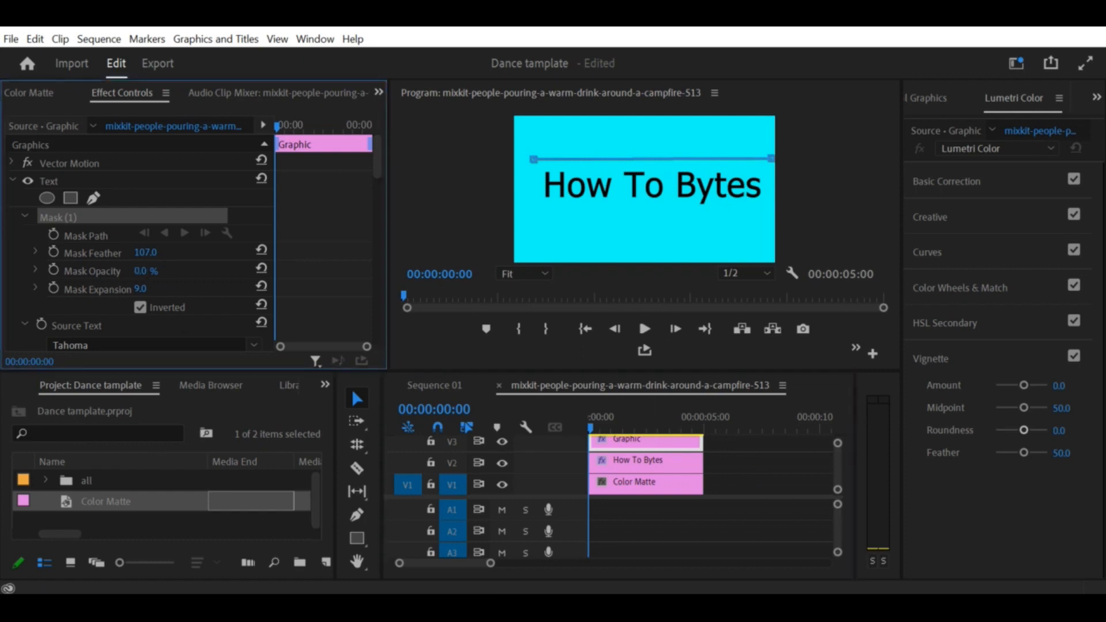
pyautogui.click(87, 261)
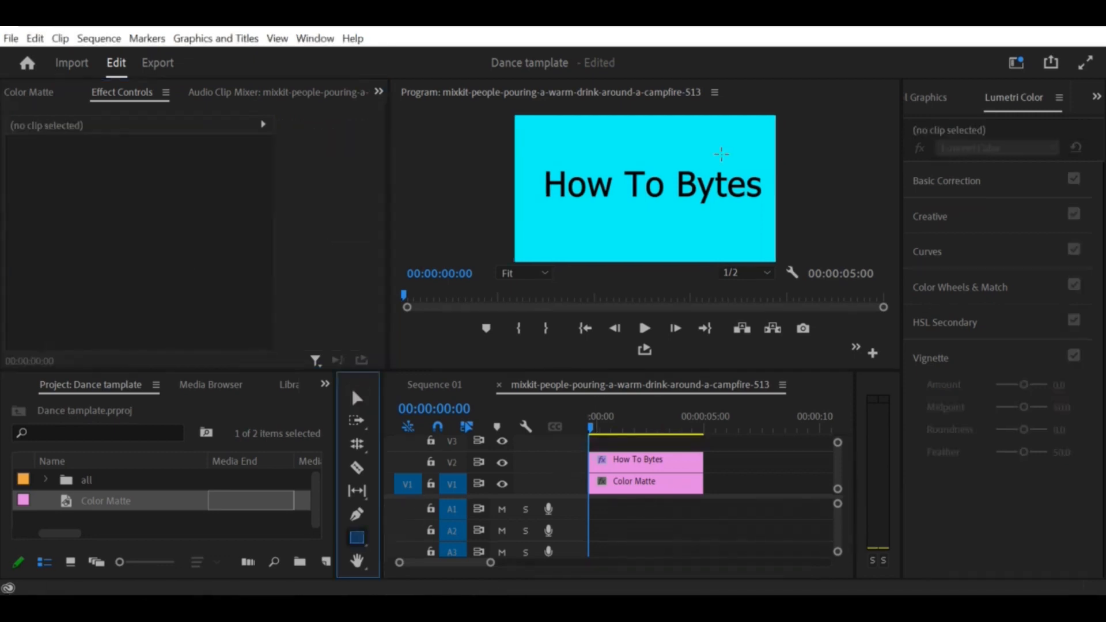
# Draw a thin rectangle bar across the frame and expand its Shape properties.
pyautogui.click(357, 537)
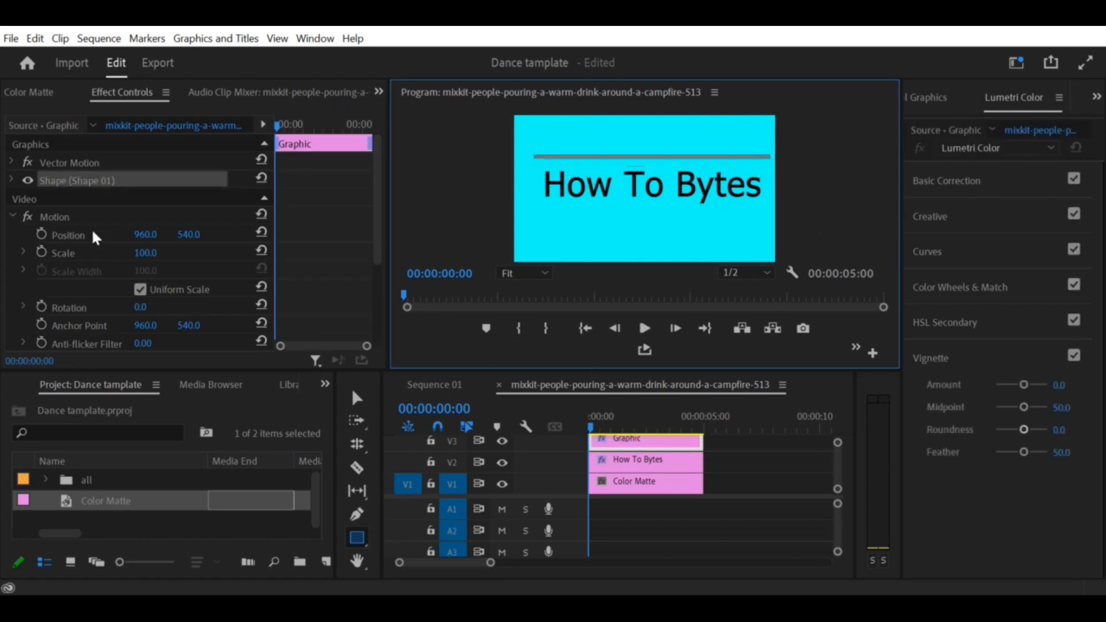
pyautogui.click(11, 180)
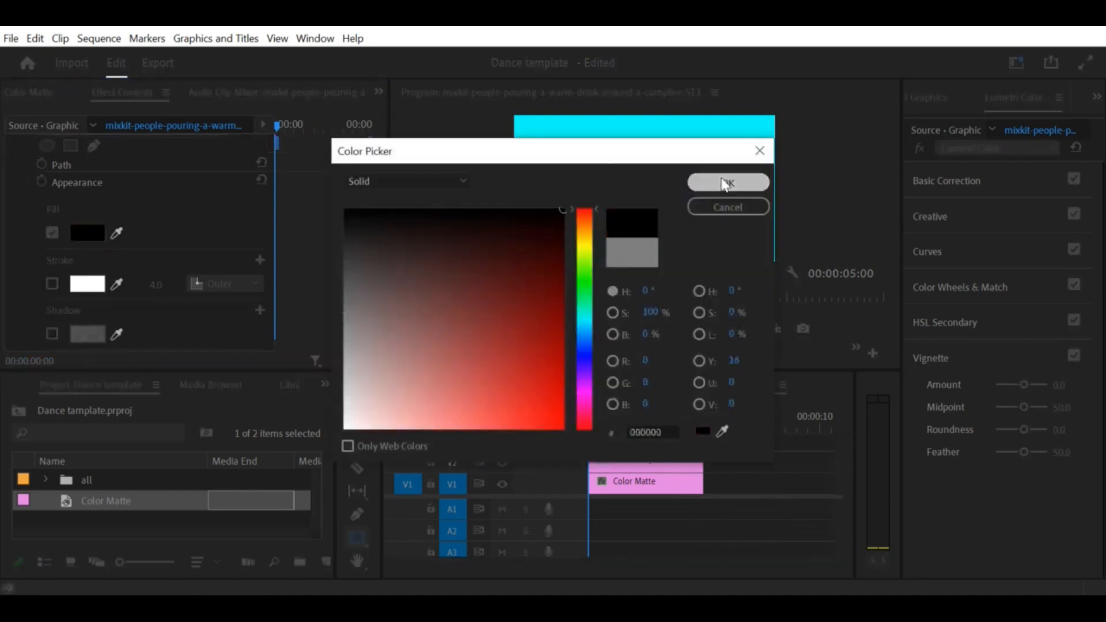
# Confirm black as the bar's fill and lower it across the text's top.
pyautogui.click(727, 182)
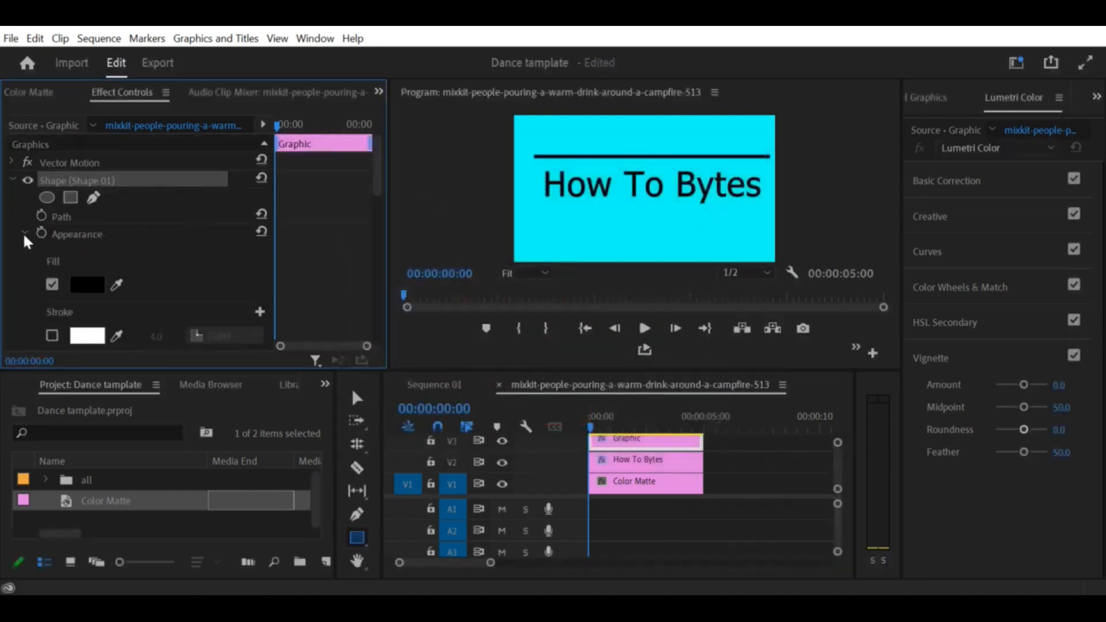
pyautogui.scroll(-3)
pyautogui.write('crop')
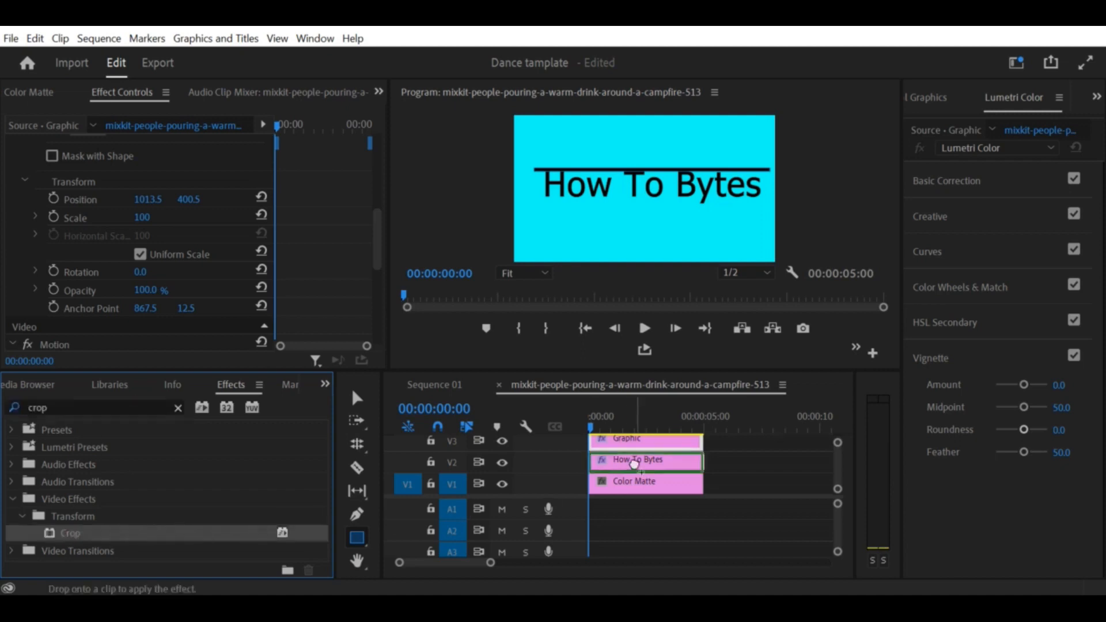
# Apply Crop to How To Bytes and keyframe Crop Bottom and line Position at 15 frames.
pyautogui.click(635, 462)
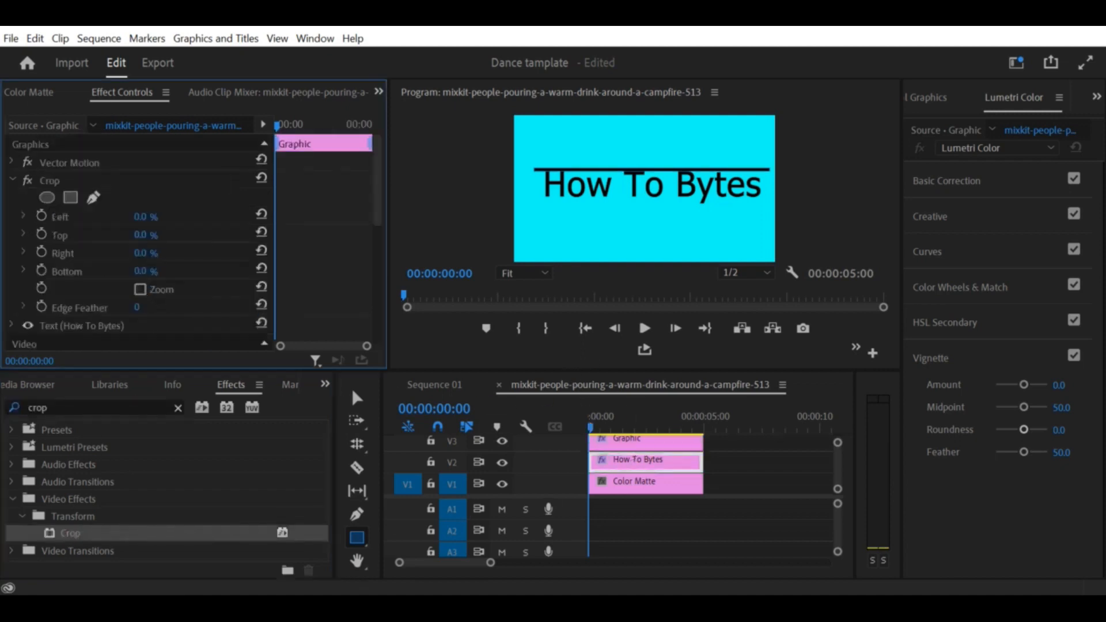
pyautogui.moveTo(262, 235)
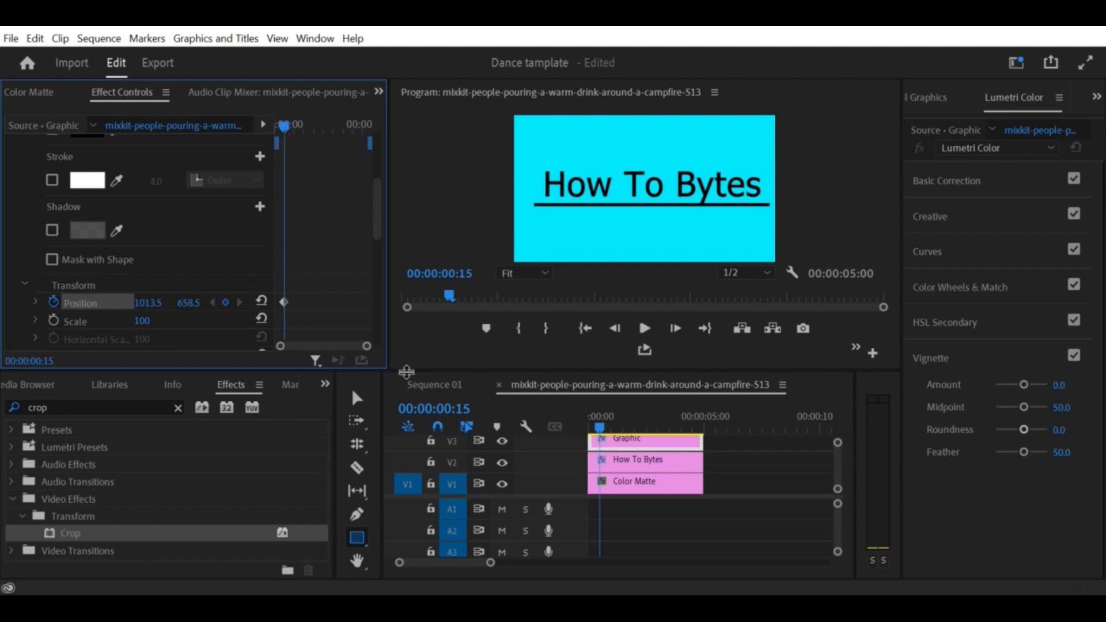
pyautogui.click(643, 437)
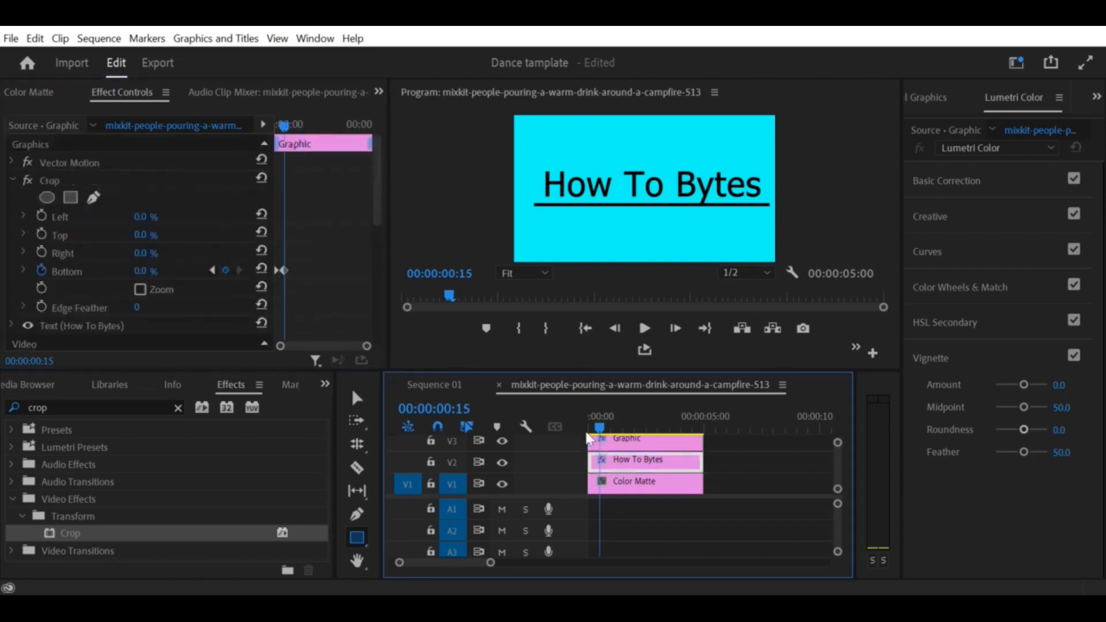